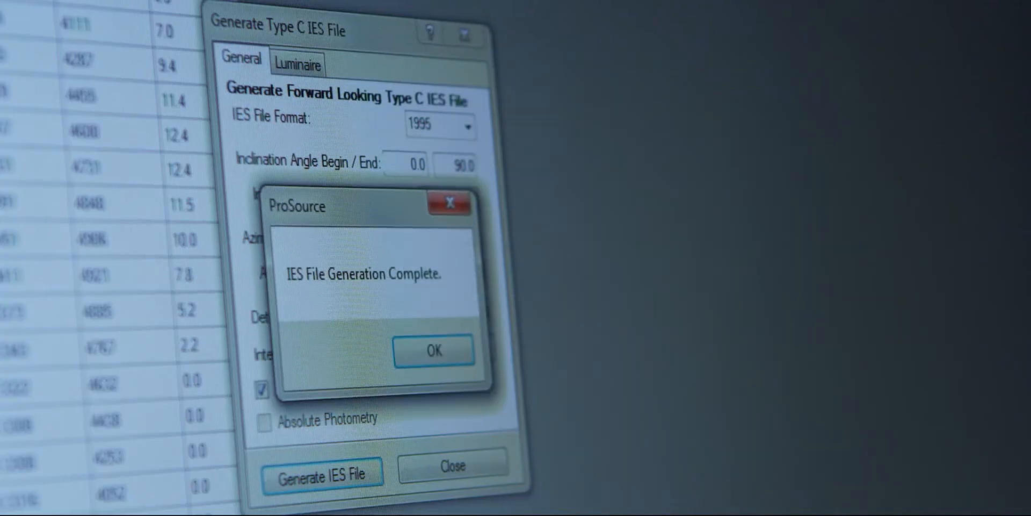
Dismiss the 'IES File Generation Complete' message for the Type C IES file
{"action": "left_click", "coordinate": [433, 350]}
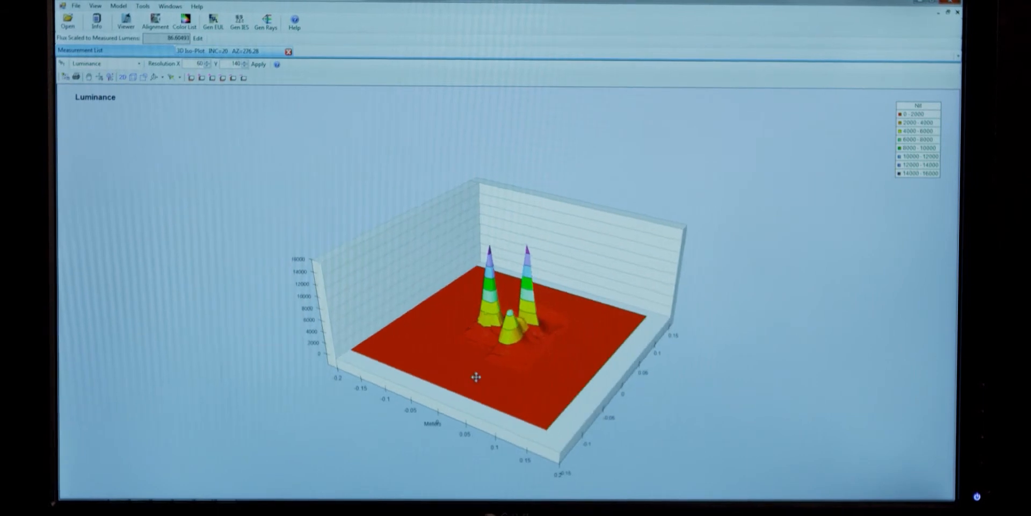